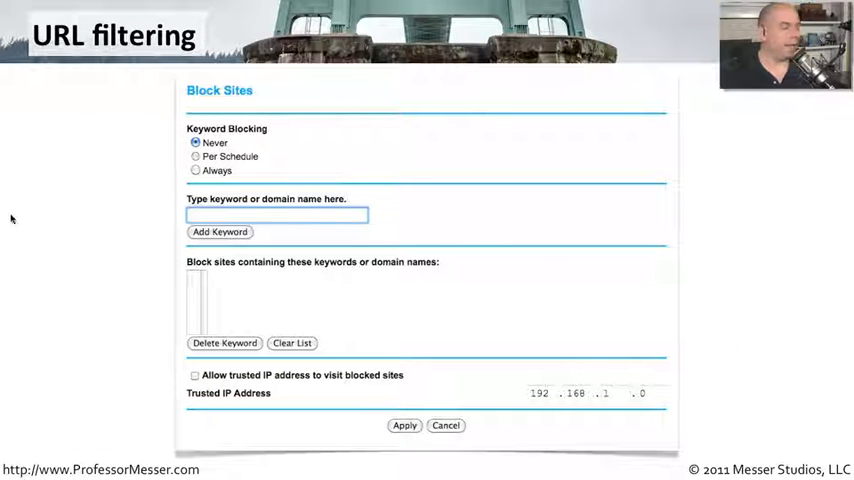
pyautogui.moveTo(280, 168)
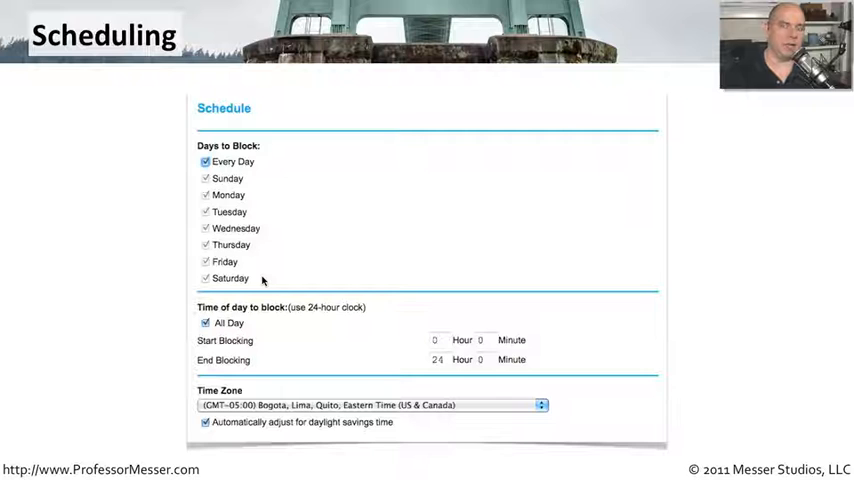
pyautogui.moveTo(296, 344)
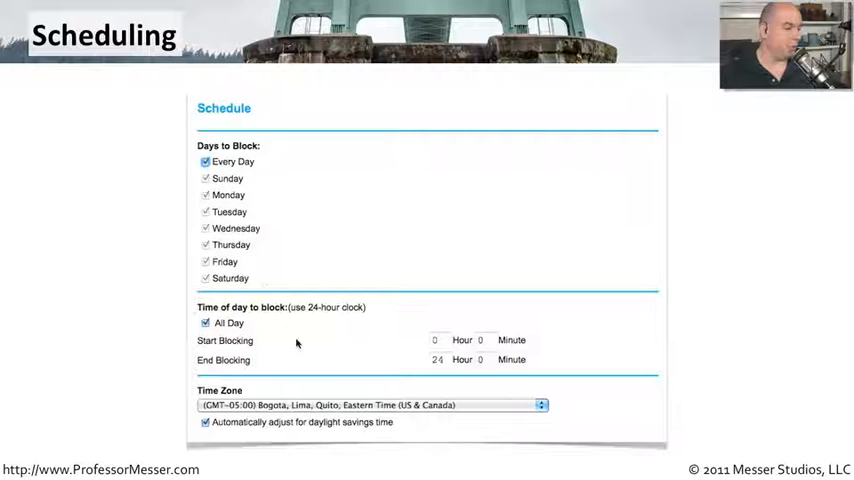